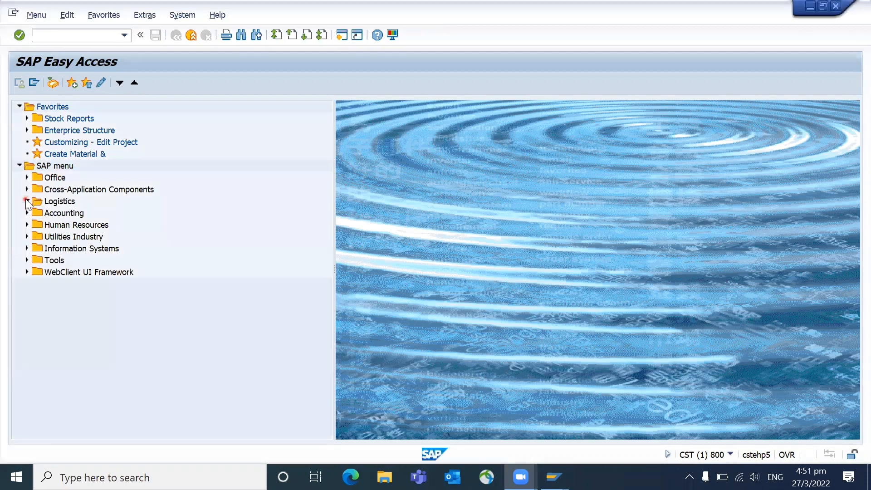
Step: Expand Logistics > Logistics Execution > Inbound Process > Inbound Delivery > Create in the SAP menu
{"action": "left_click", "coordinate": [27, 201]}
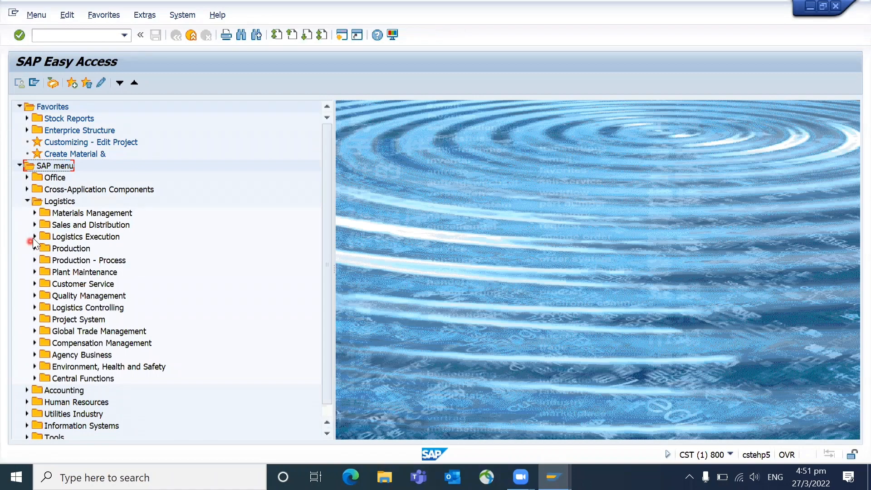
{"action": "left_click", "coordinate": [34, 235]}
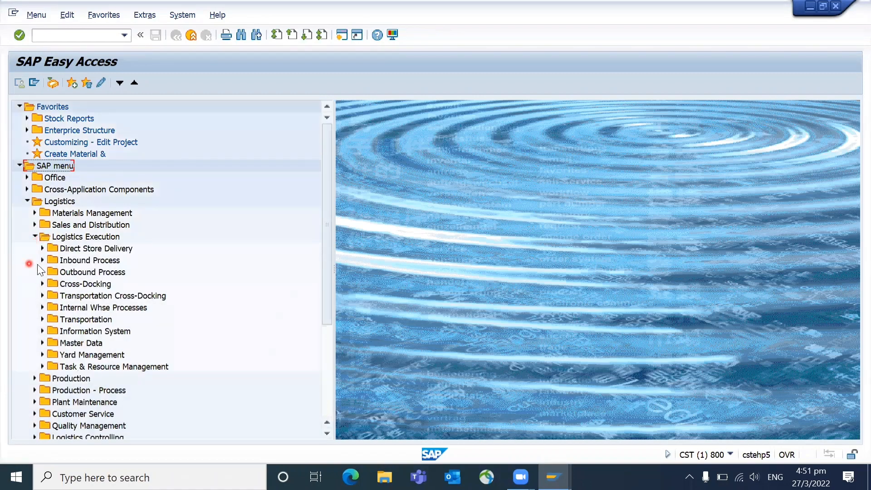
{"action": "left_click", "coordinate": [42, 260]}
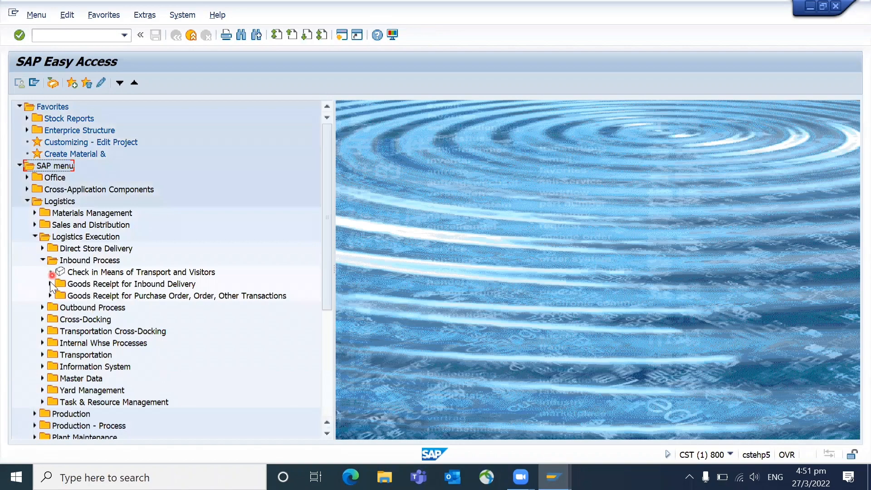
{"action": "left_click", "coordinate": [52, 284]}
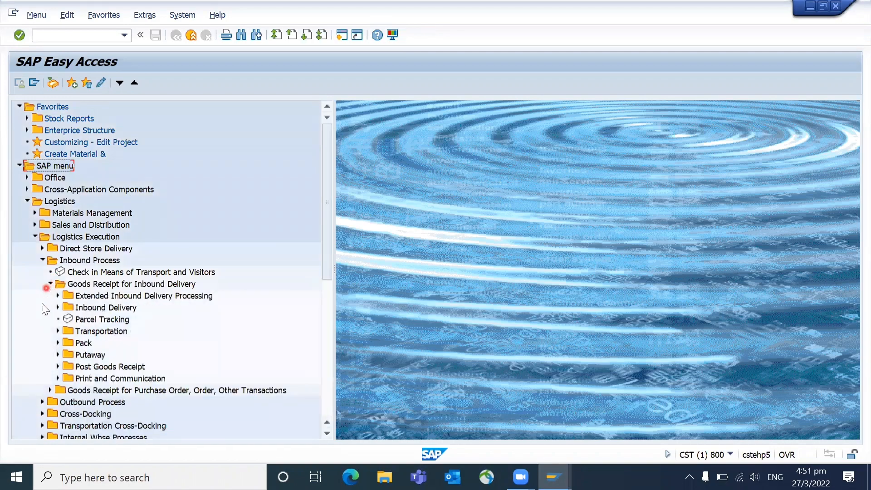
{"action": "left_click", "coordinate": [58, 308]}
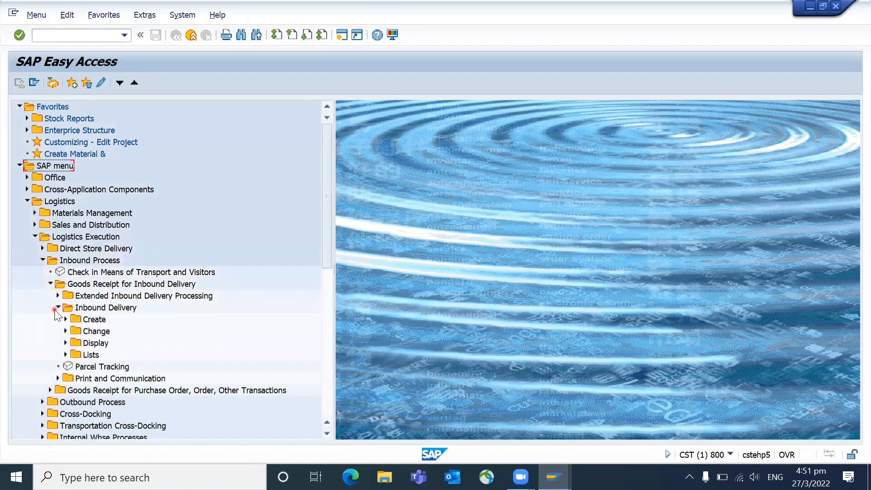
{"action": "left_click", "coordinate": [65, 319]}
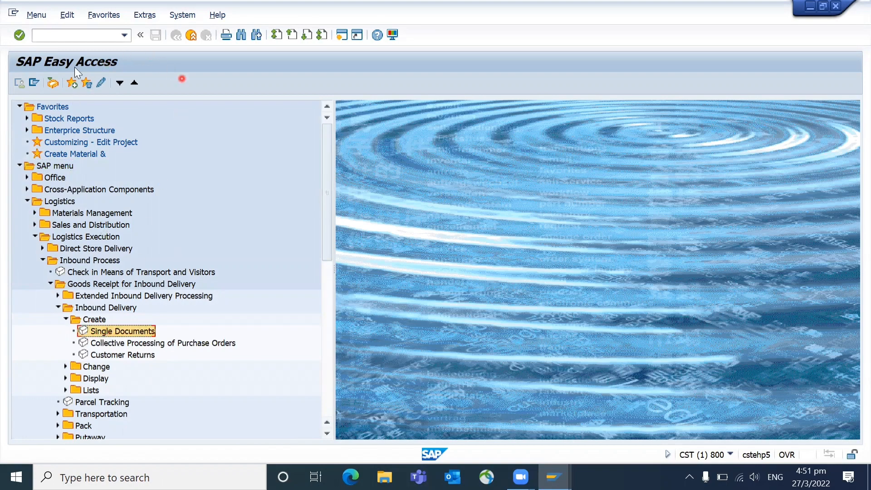
Step: Turn on 'Display technical names' in Extras > Settings and confirm
{"action": "left_click", "coordinate": [145, 15]}
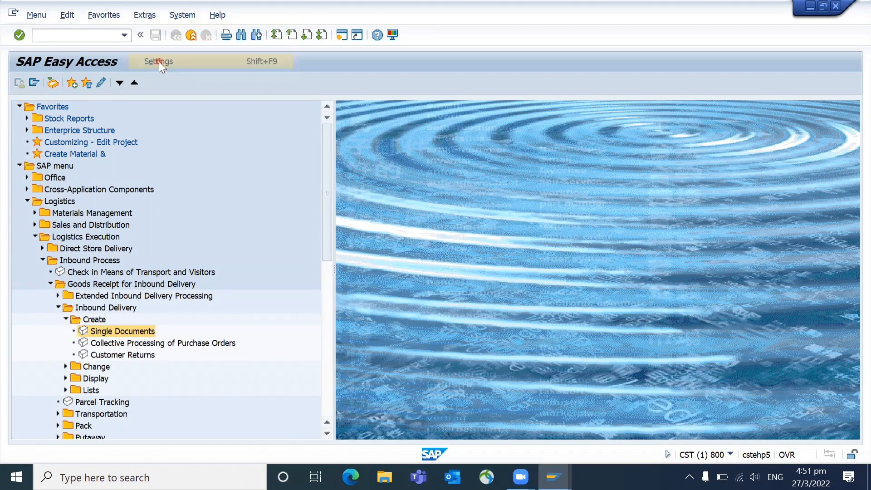
{"action": "left_click", "coordinate": [159, 61]}
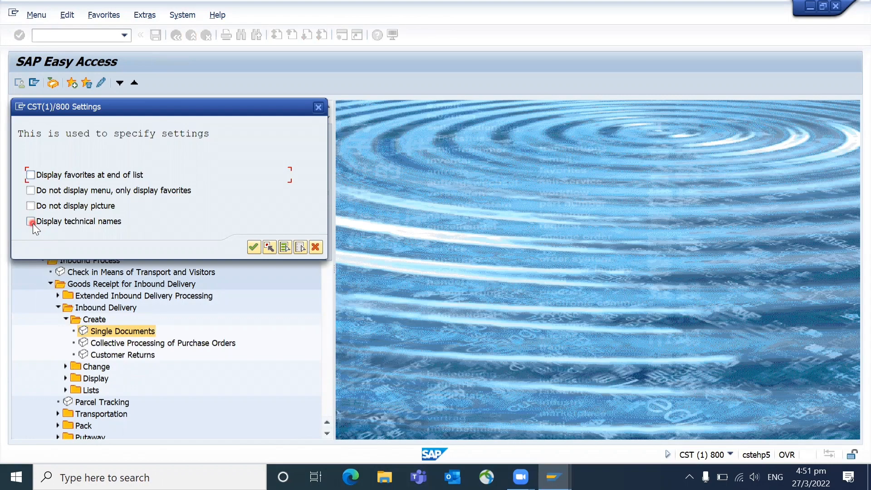
{"action": "left_click", "coordinate": [30, 221]}
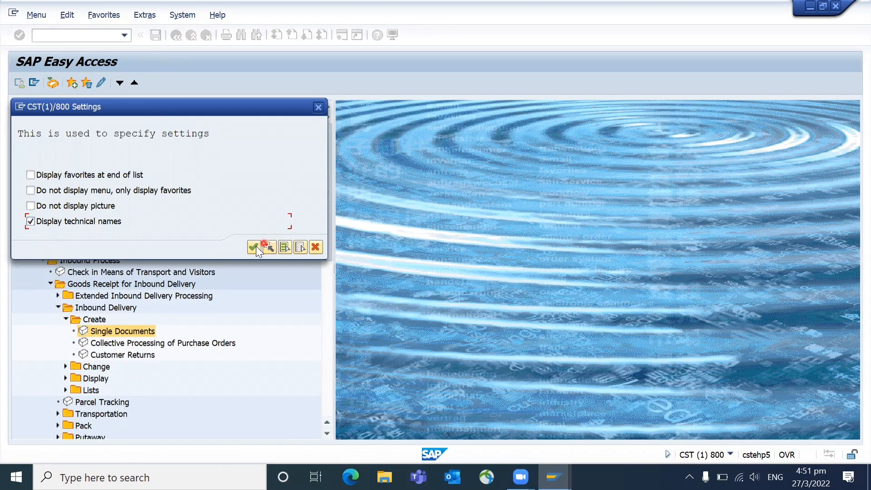
{"action": "left_click", "coordinate": [254, 247]}
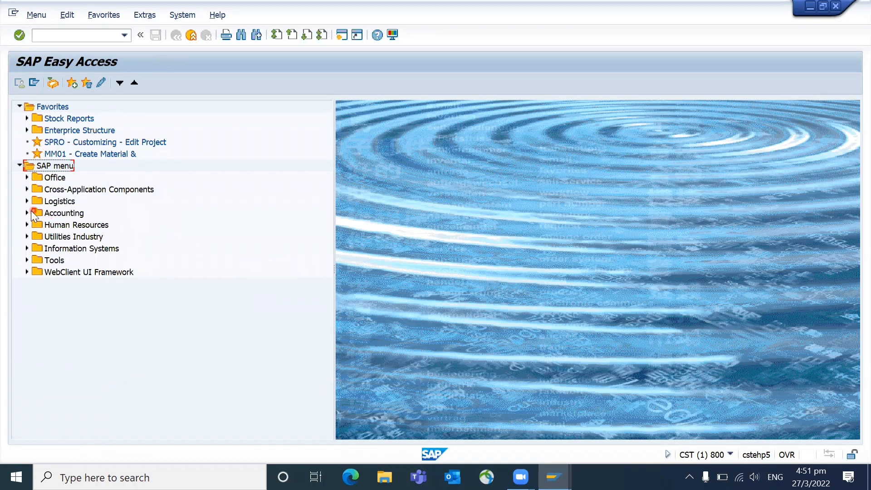
Step: Re-expand the menu to Inbound Delivery Create and select the VL34 entry
{"action": "left_click", "coordinate": [27, 201]}
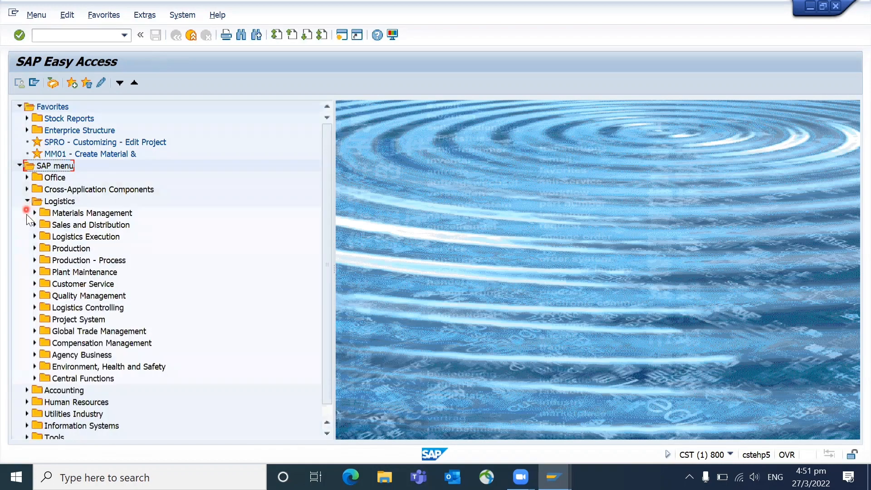
{"action": "left_click", "coordinate": [34, 236]}
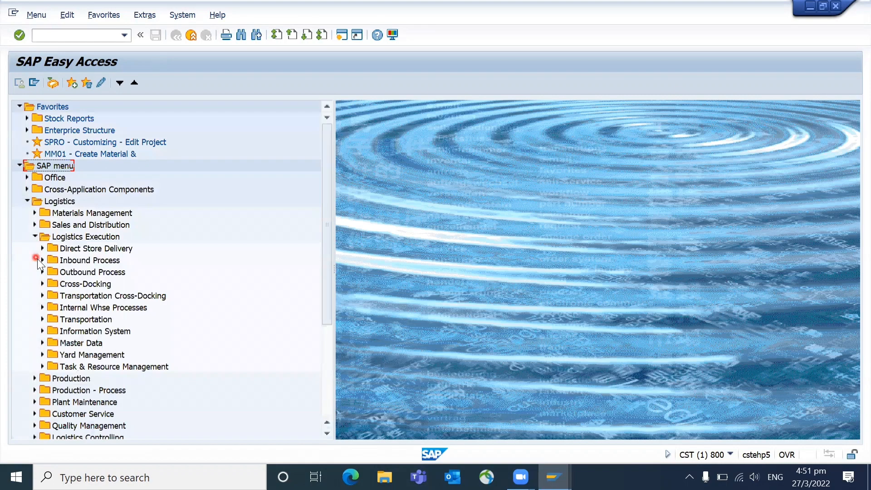
{"action": "left_click", "coordinate": [42, 260]}
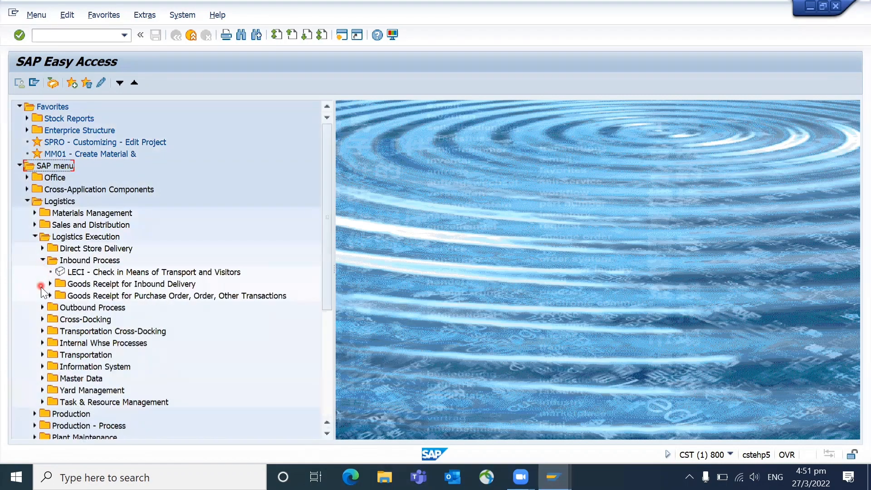
{"action": "left_click", "coordinate": [49, 284]}
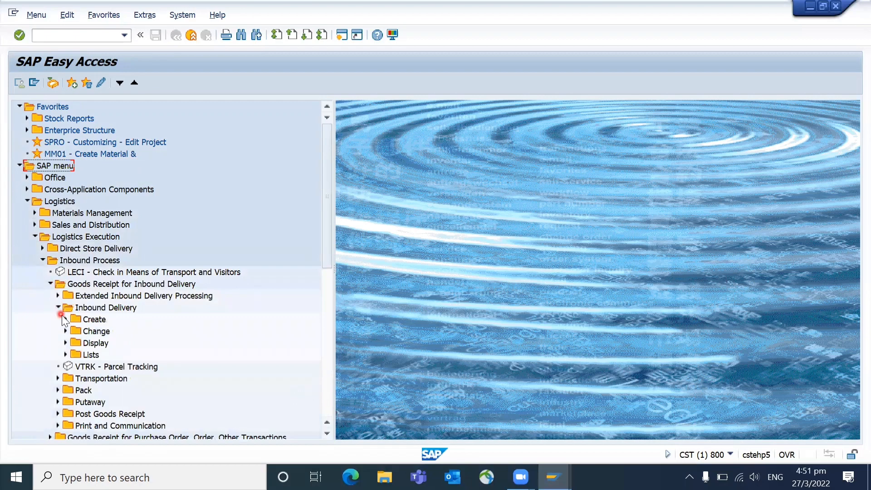
{"action": "left_click", "coordinate": [58, 319]}
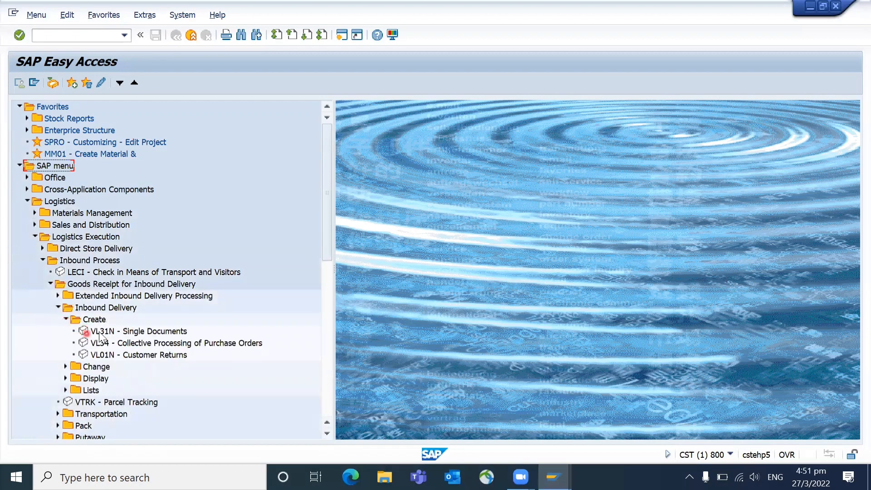
{"action": "left_click", "coordinate": [178, 343]}
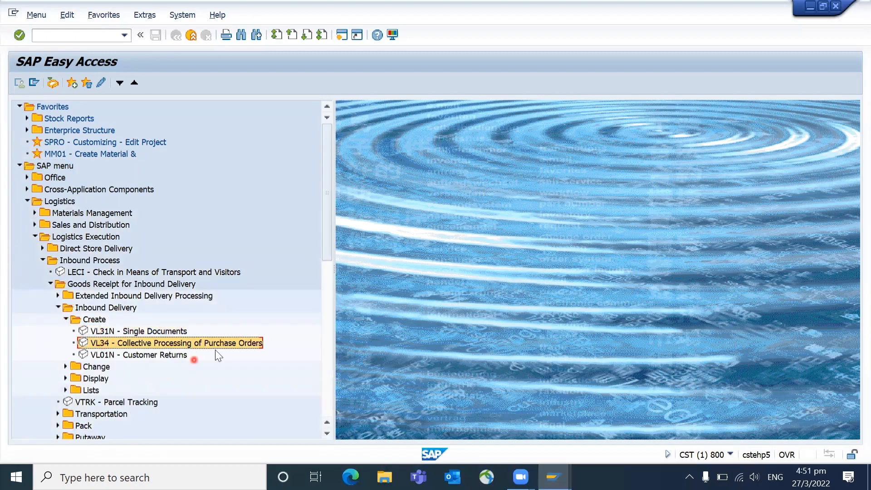
{"action": "left_click", "coordinate": [144, 15]}
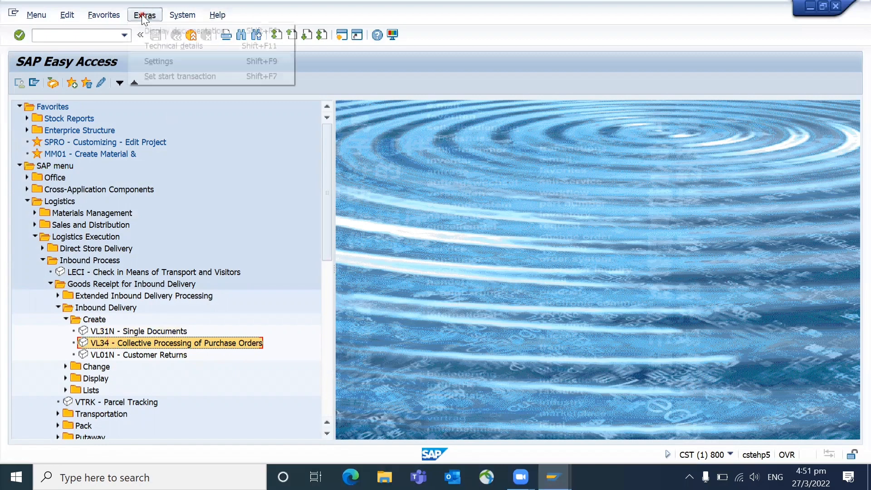
{"action": "left_click", "coordinate": [37, 15]}
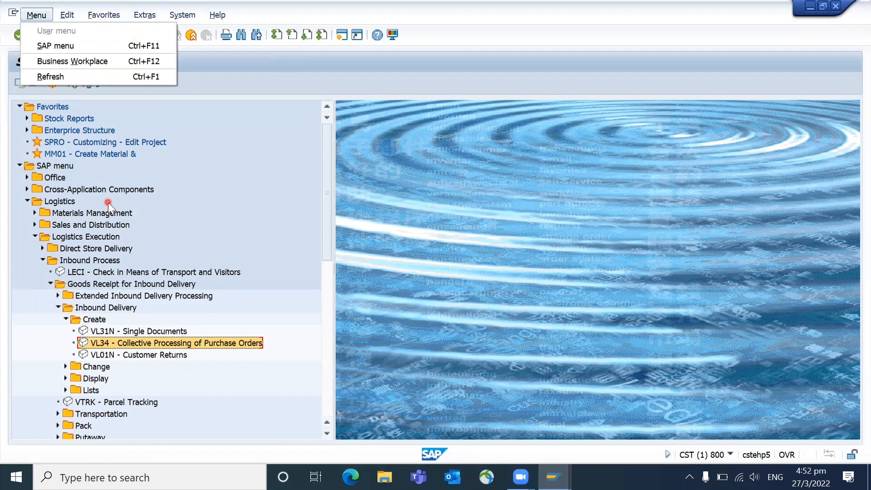
{"action": "left_click", "coordinate": [183, 15]}
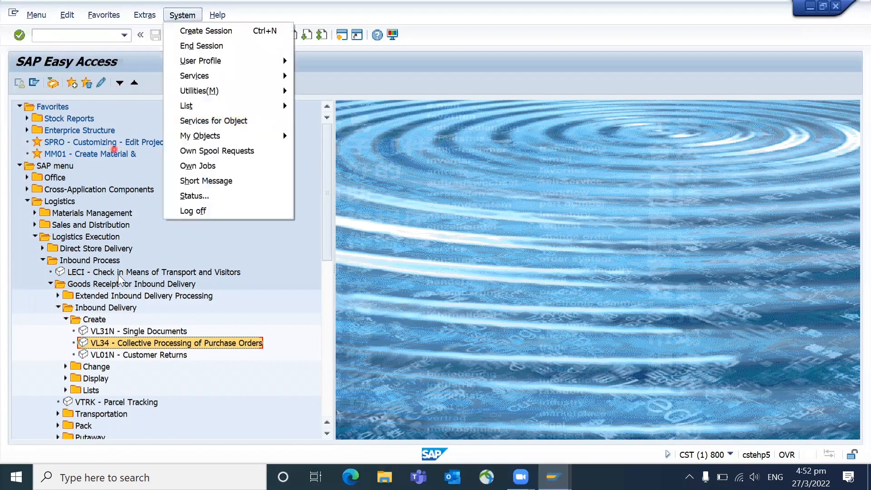
{"action": "mouse_move", "coordinate": [176, 353]}
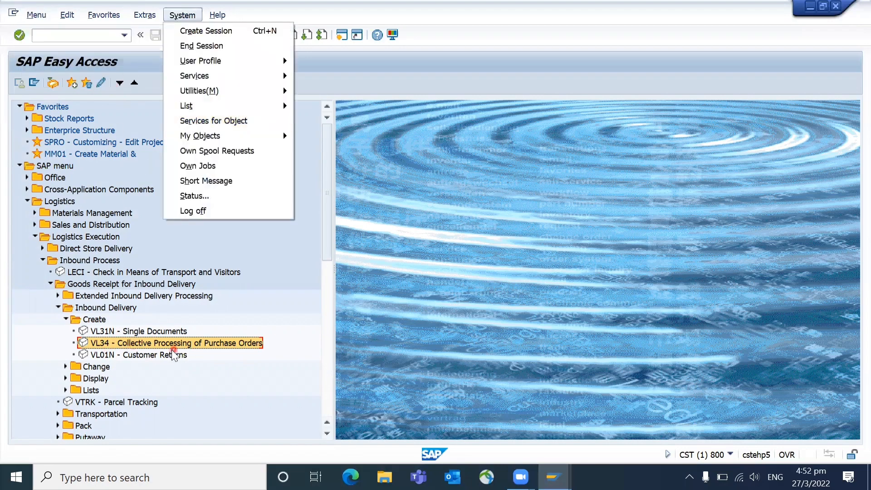